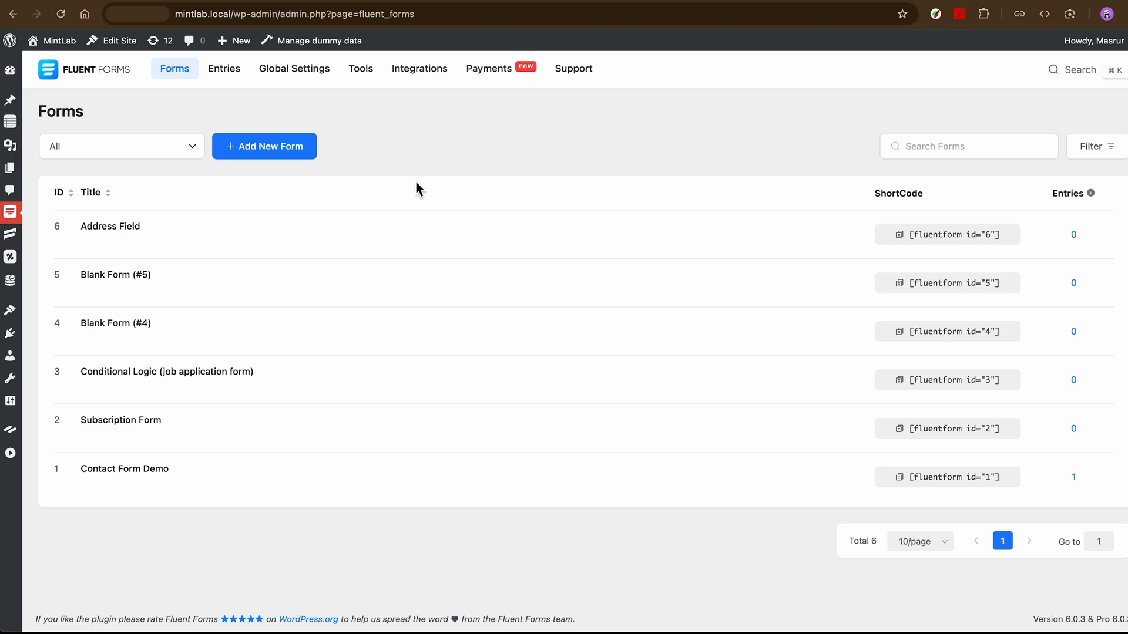
Step: Find the Brevo module by searching 'sendin' and switch it to Enabled
left_click(419, 68)
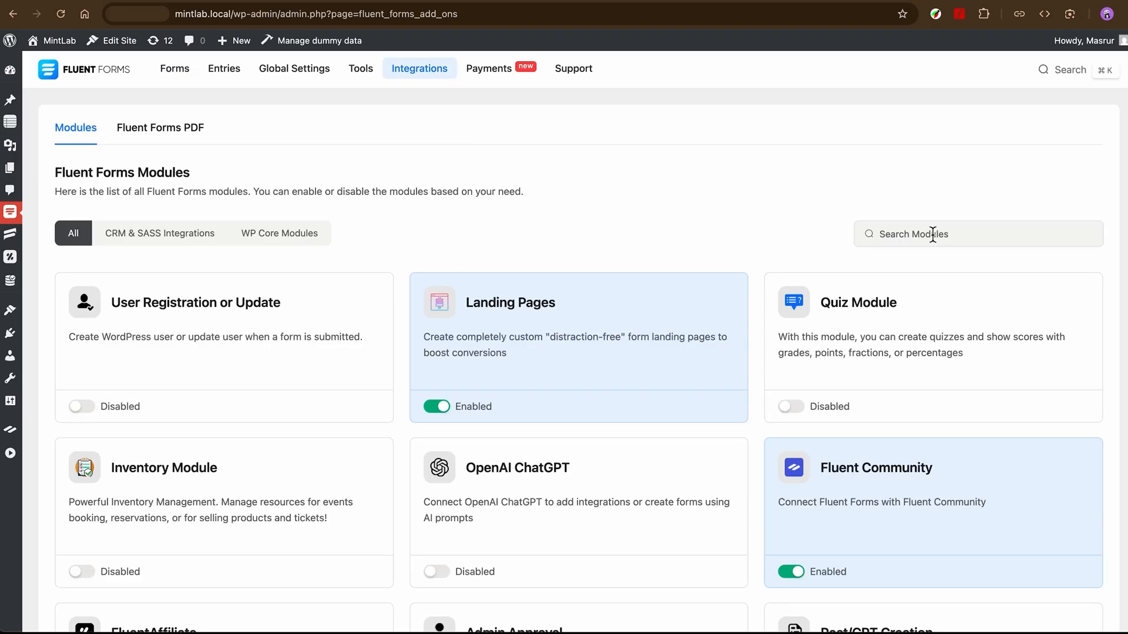
type("sendin")
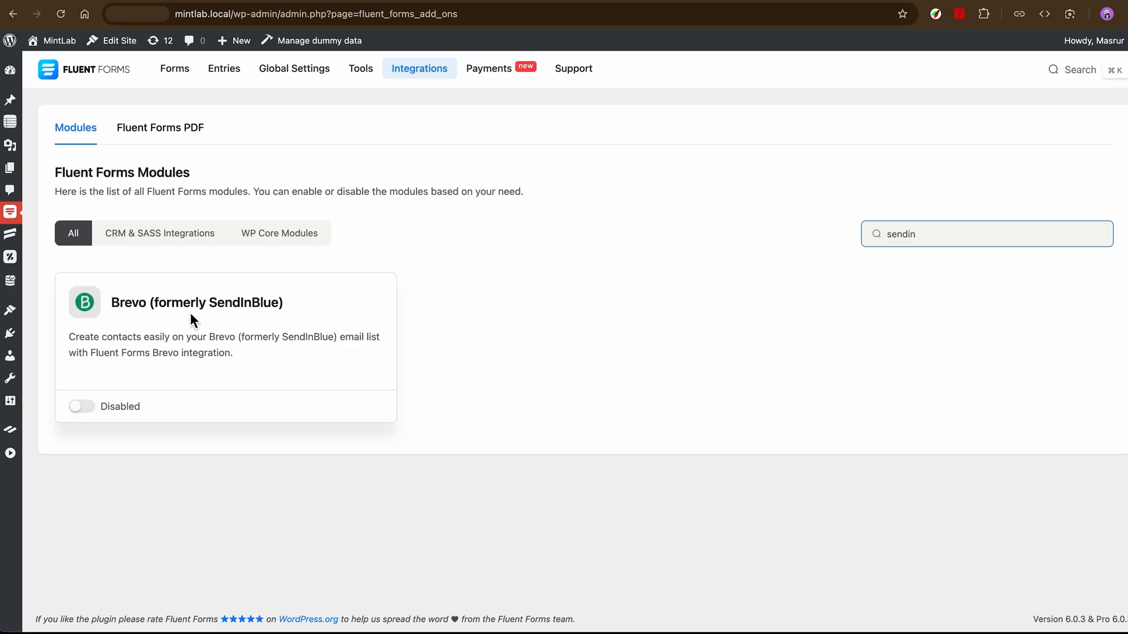
left_click(81, 407)
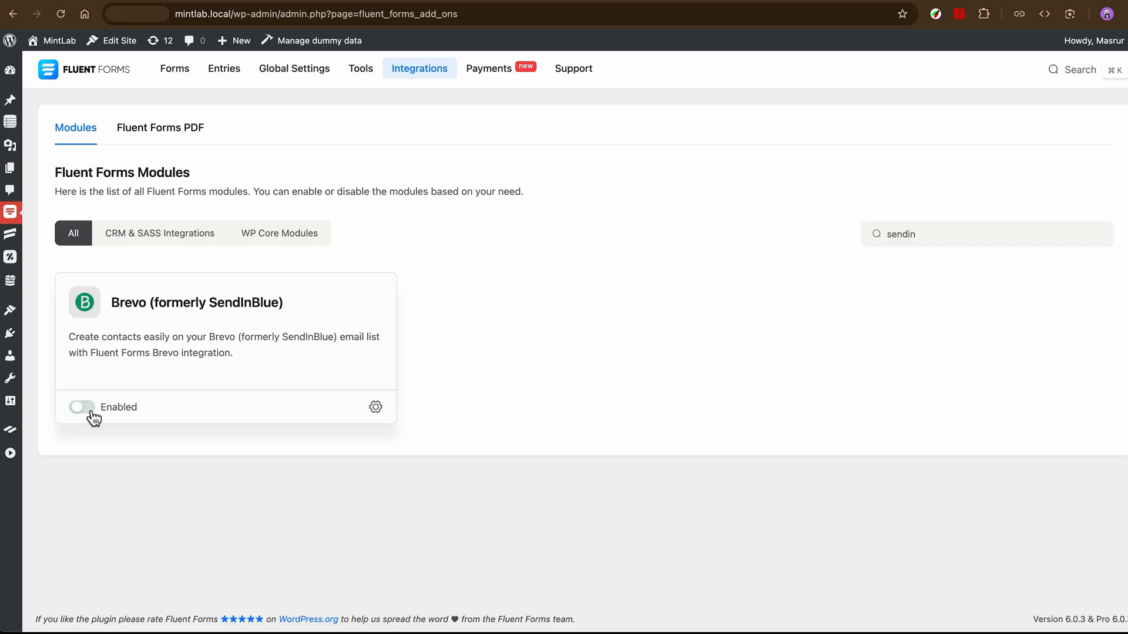
left_click(81, 407)
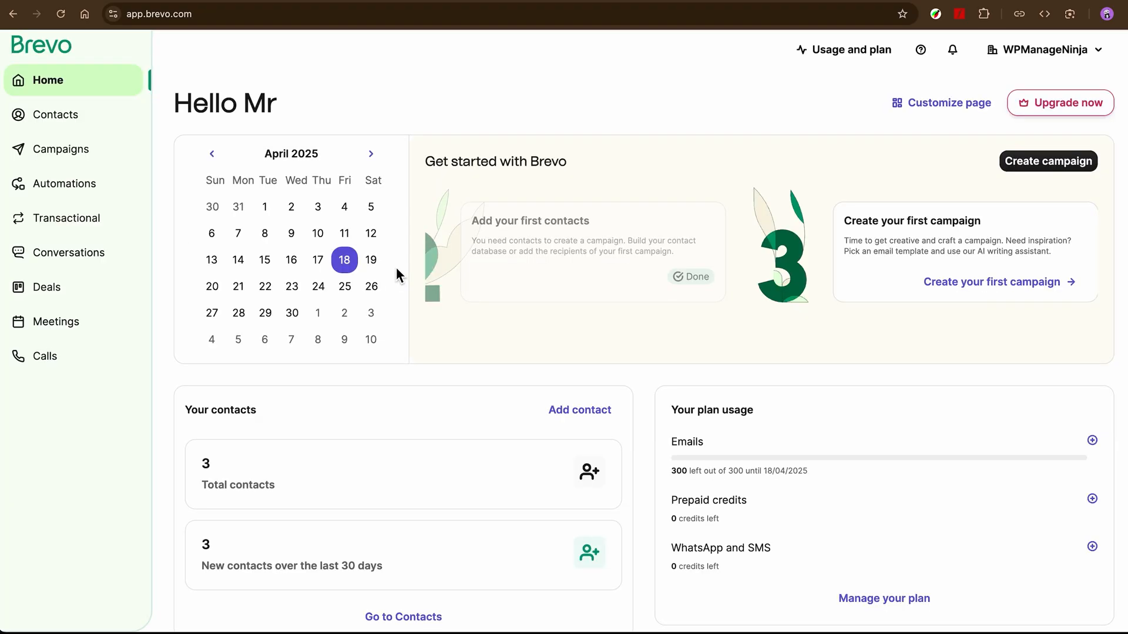
Step: Reach the API keys list via the account menu's SMTP & API settings
left_click(1043, 49)
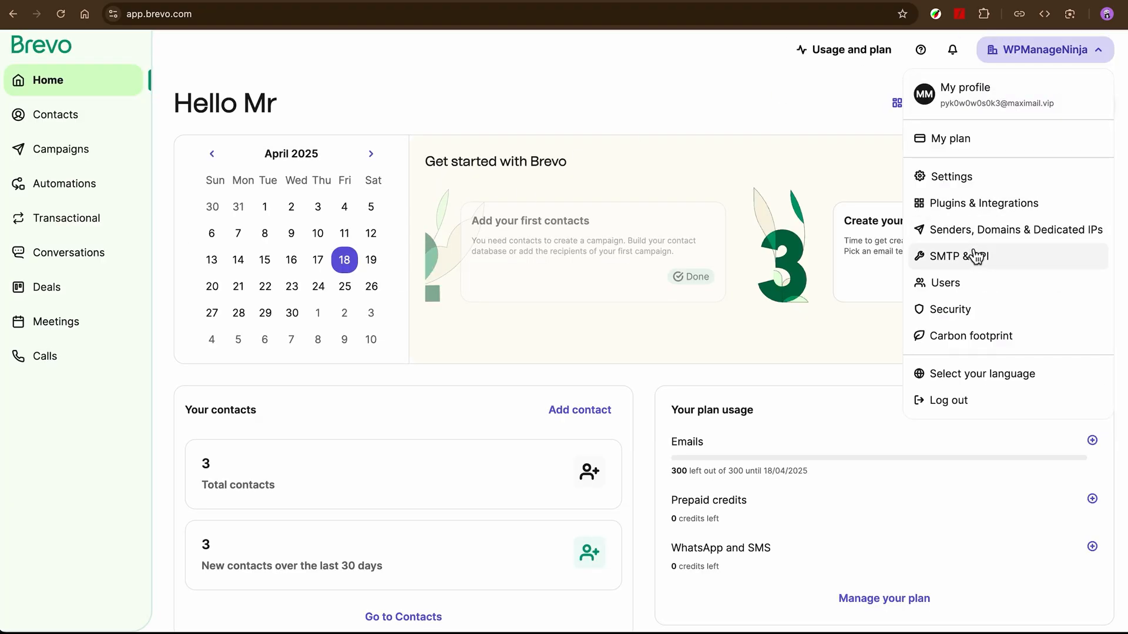
left_click(953, 256)
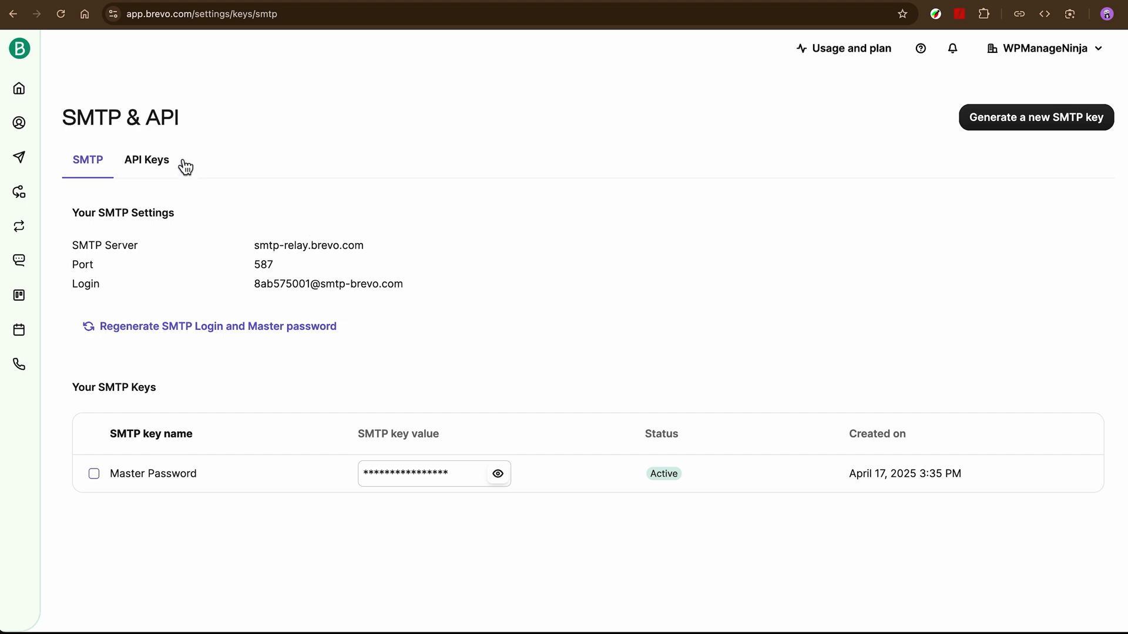
left_click(145, 159)
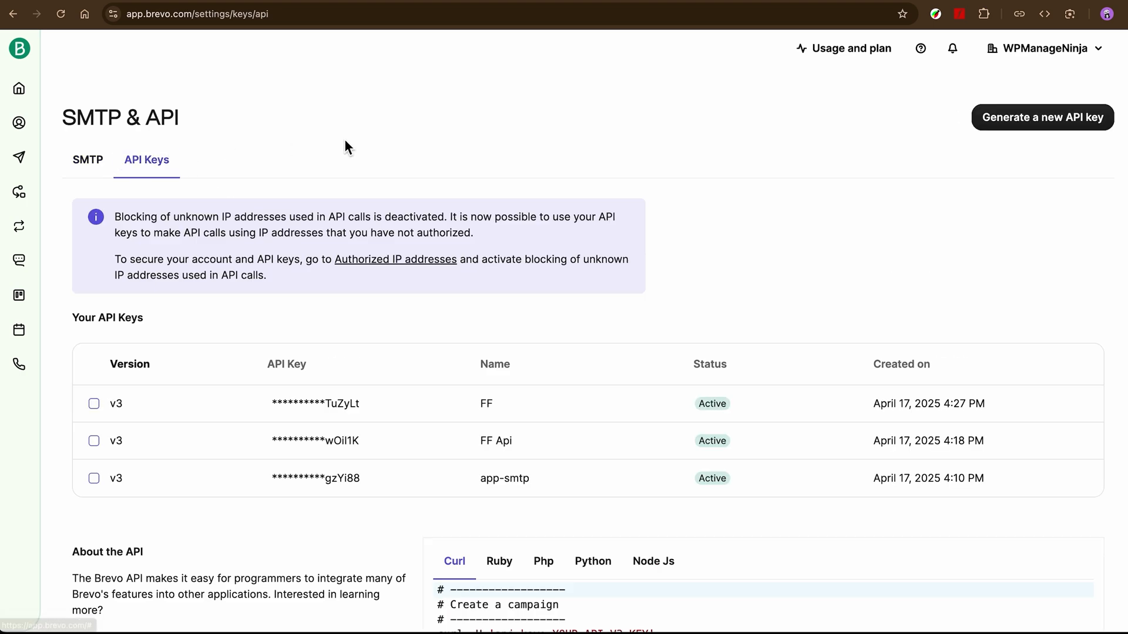
Step: Generate a new API key named 'FF Test' and copy its value
left_click(1042, 118)
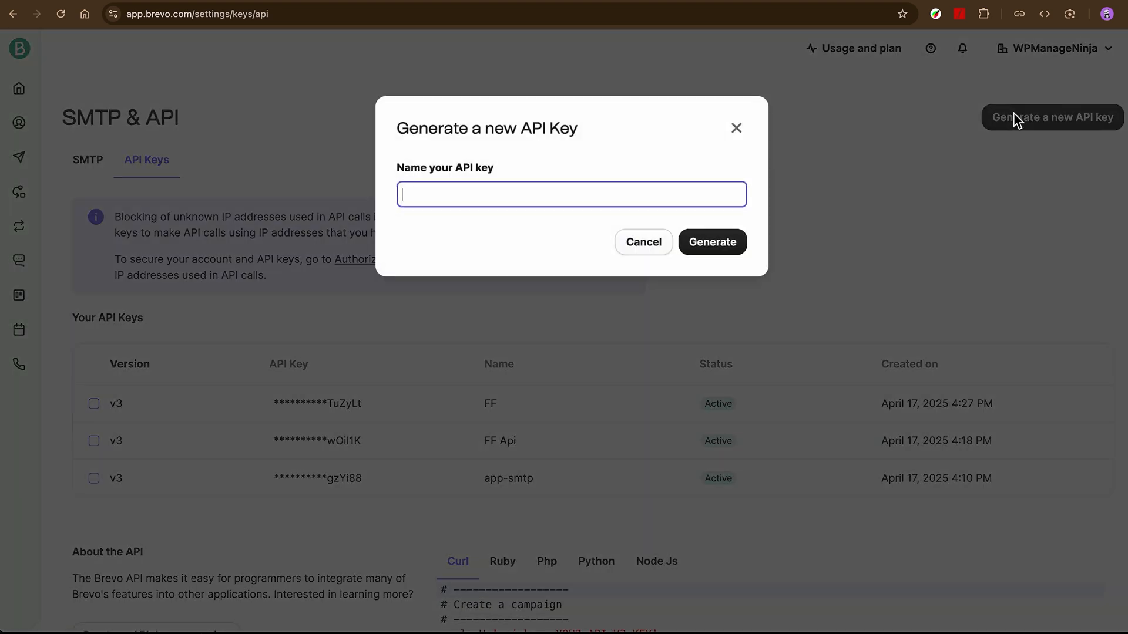
type("FF Test")
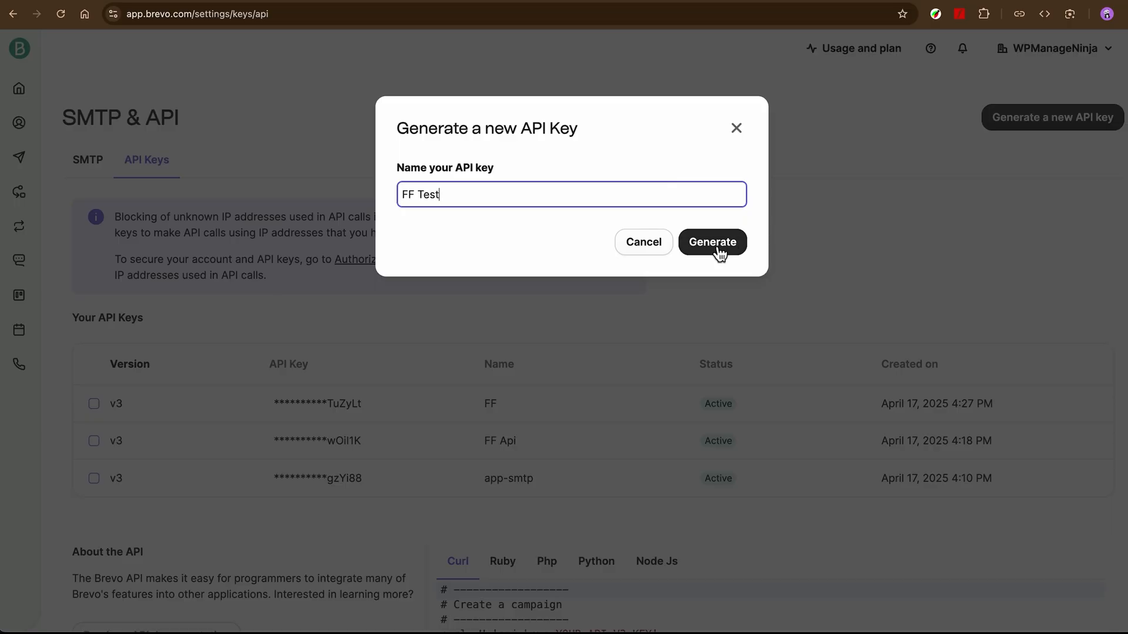
left_click(712, 242)
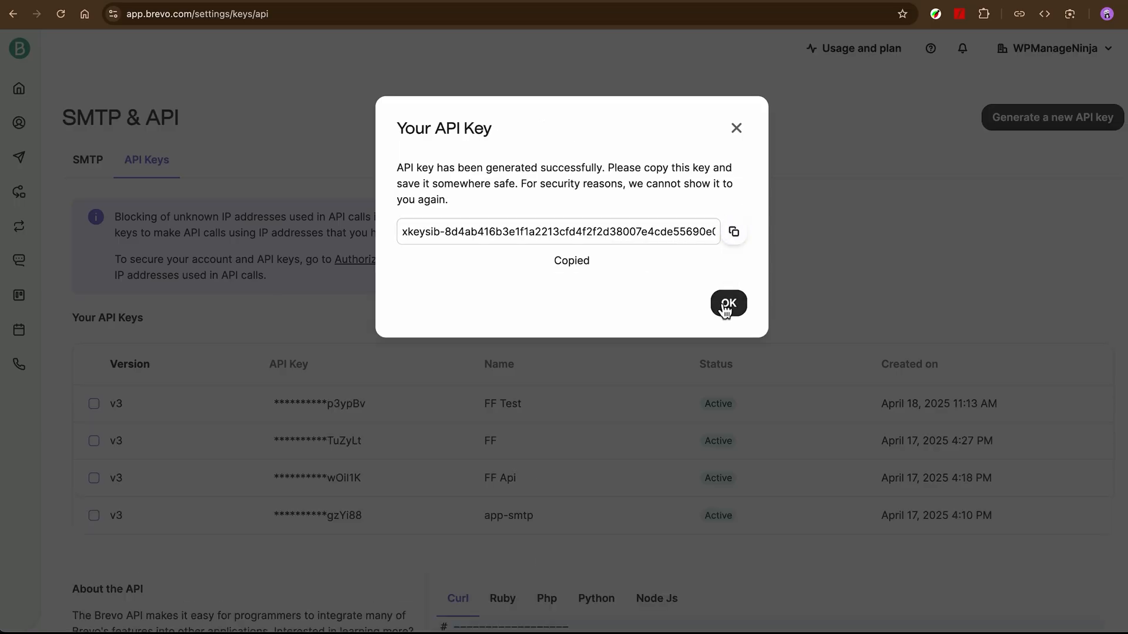
left_click(728, 303)
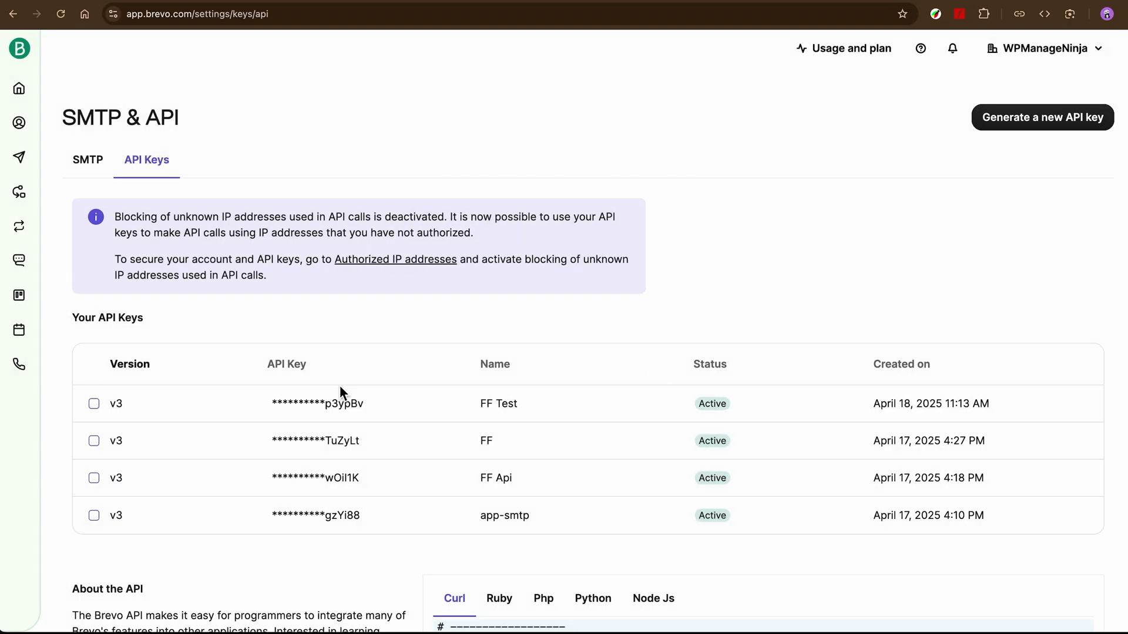
mouse_move(218, 129)
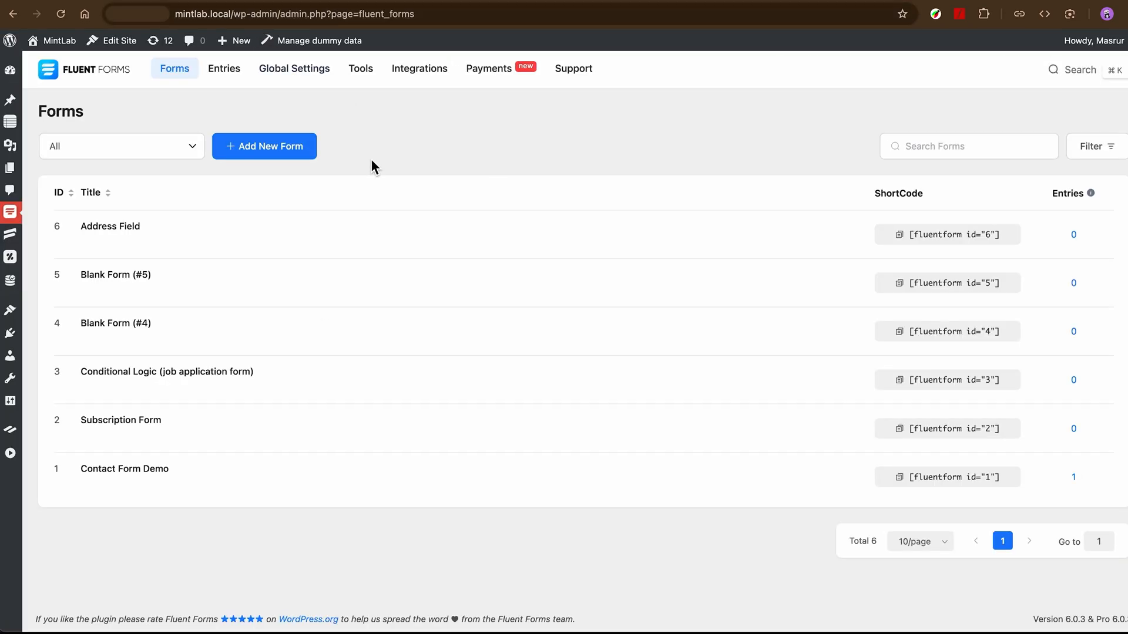
Step: Save the pasted key as the Brevo V3 API Key in Global Settings and return to Forms
left_click(294, 68)
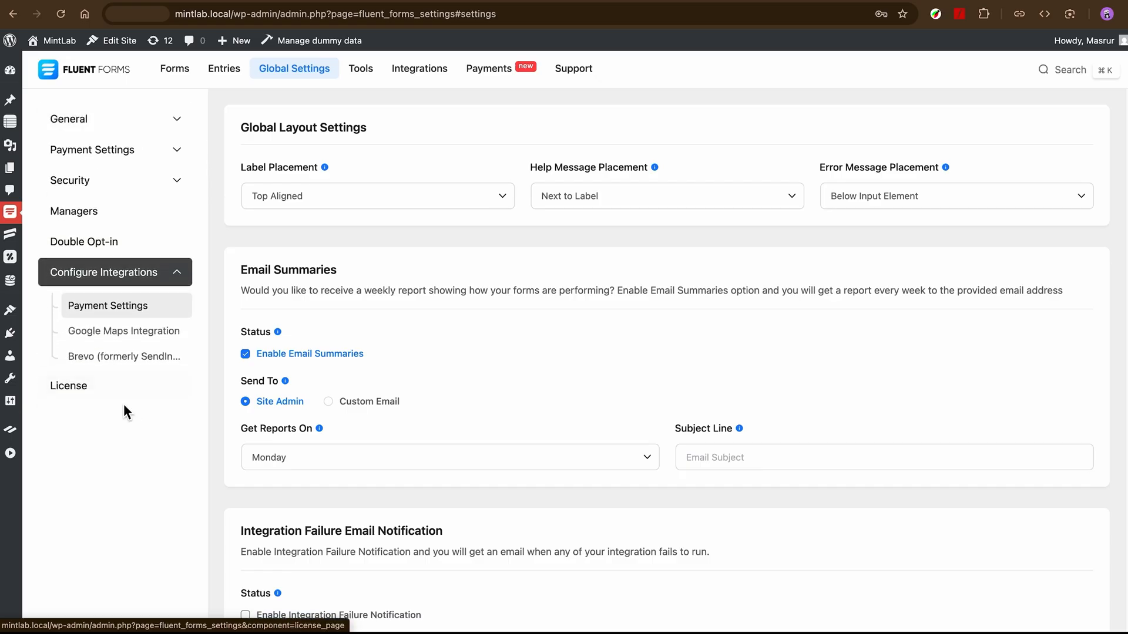
left_click(123, 356)
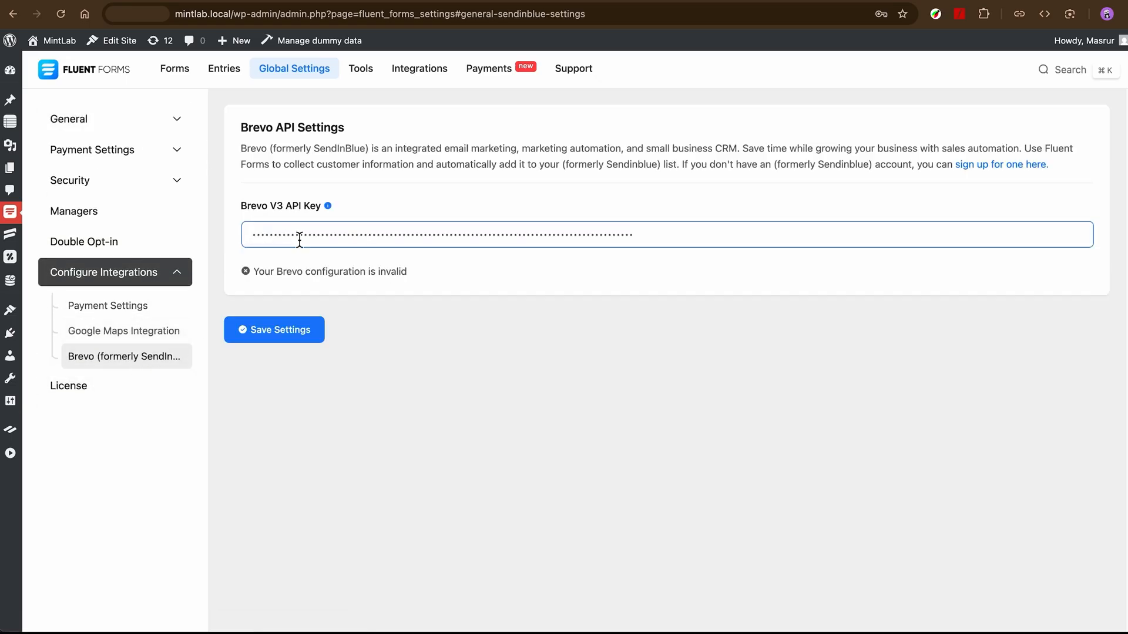
left_click(274, 329)
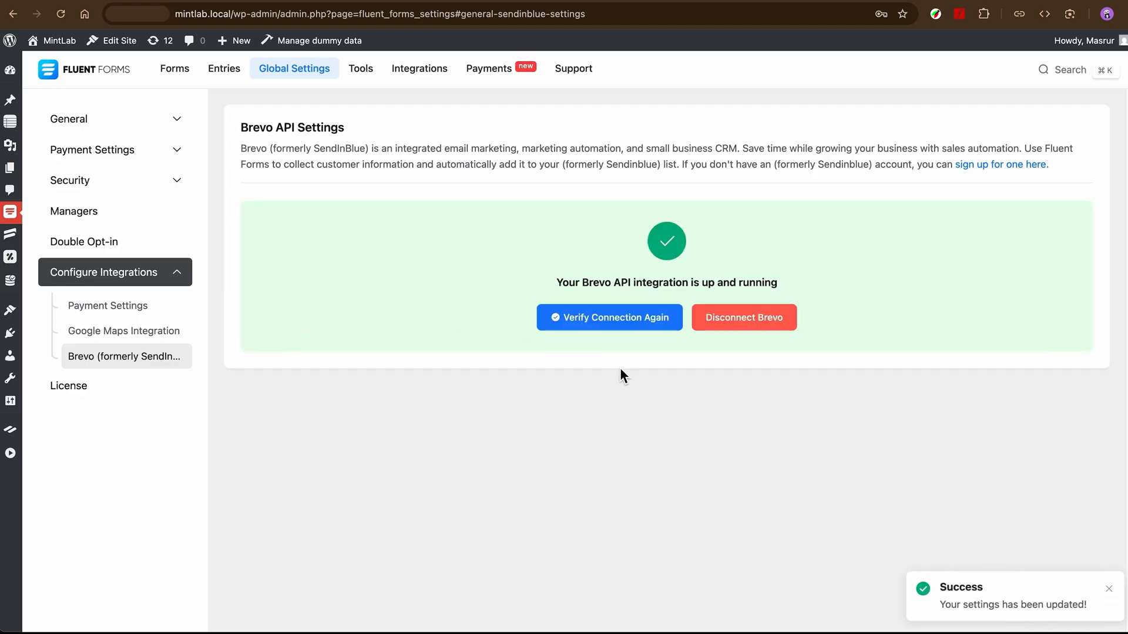
left_click(174, 69)
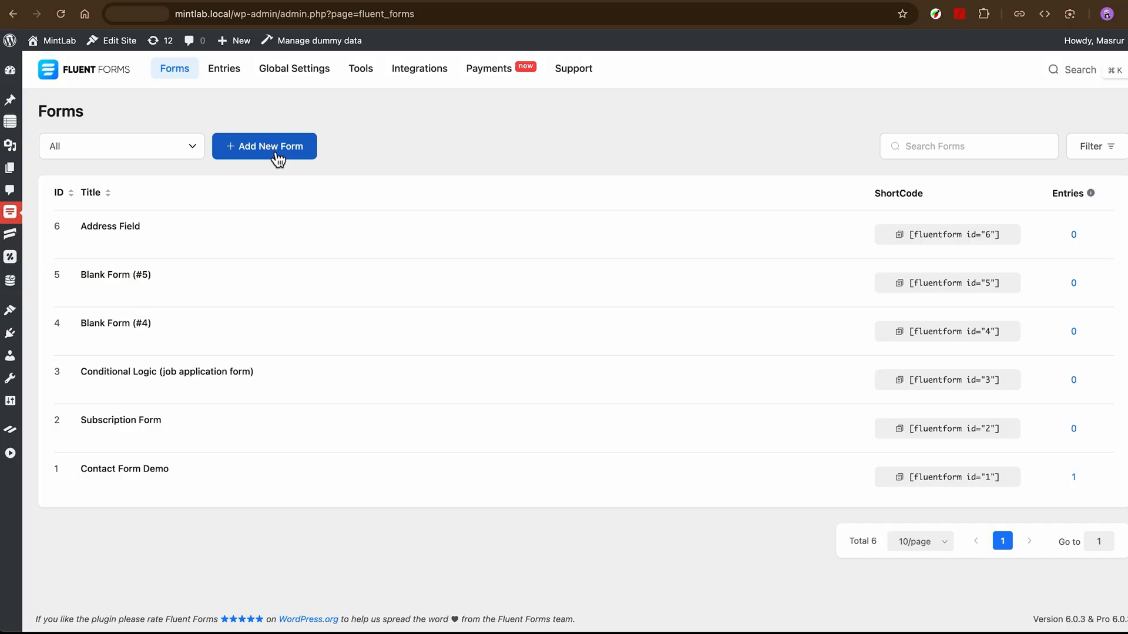
Step: Start a new blank form and add a Simple Text field labelled 'Message'
left_click(265, 146)
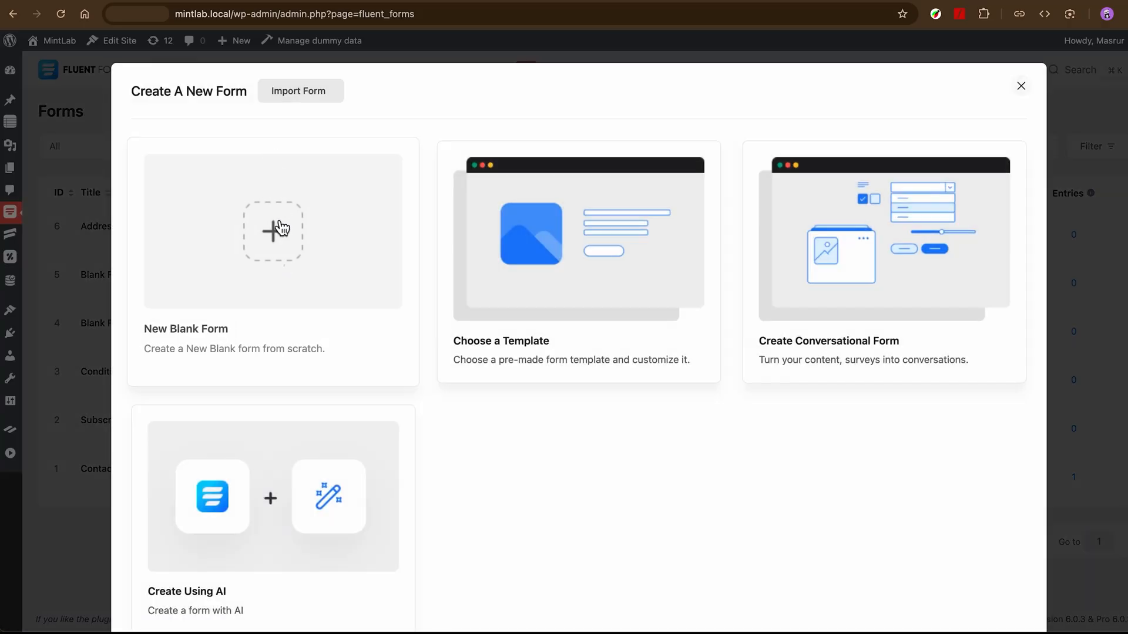
left_click(273, 232)
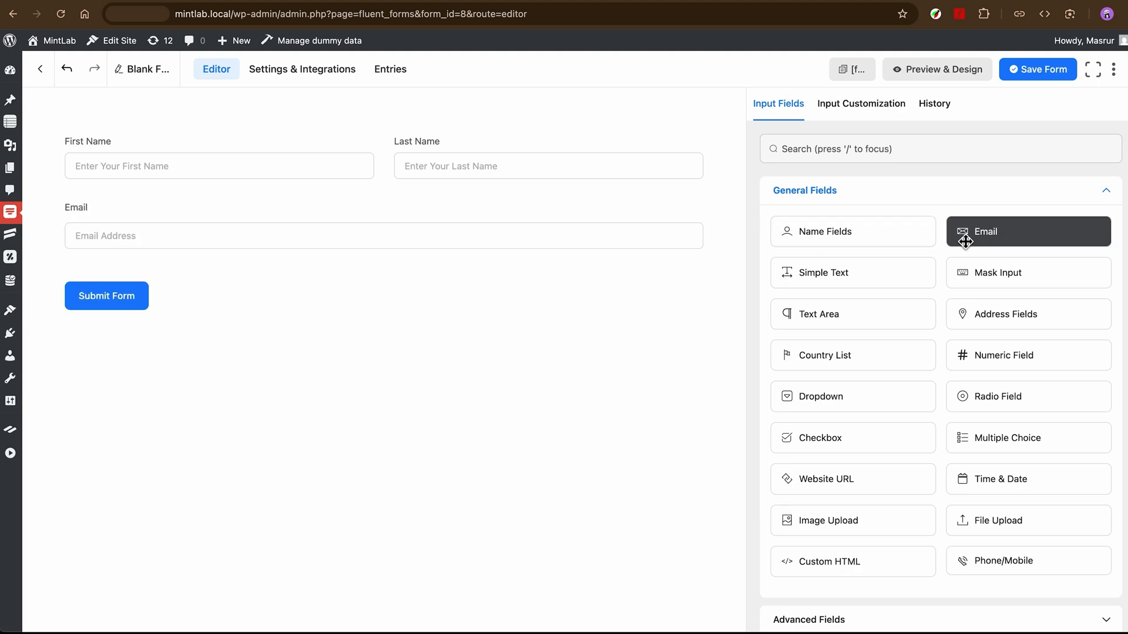
type("text")
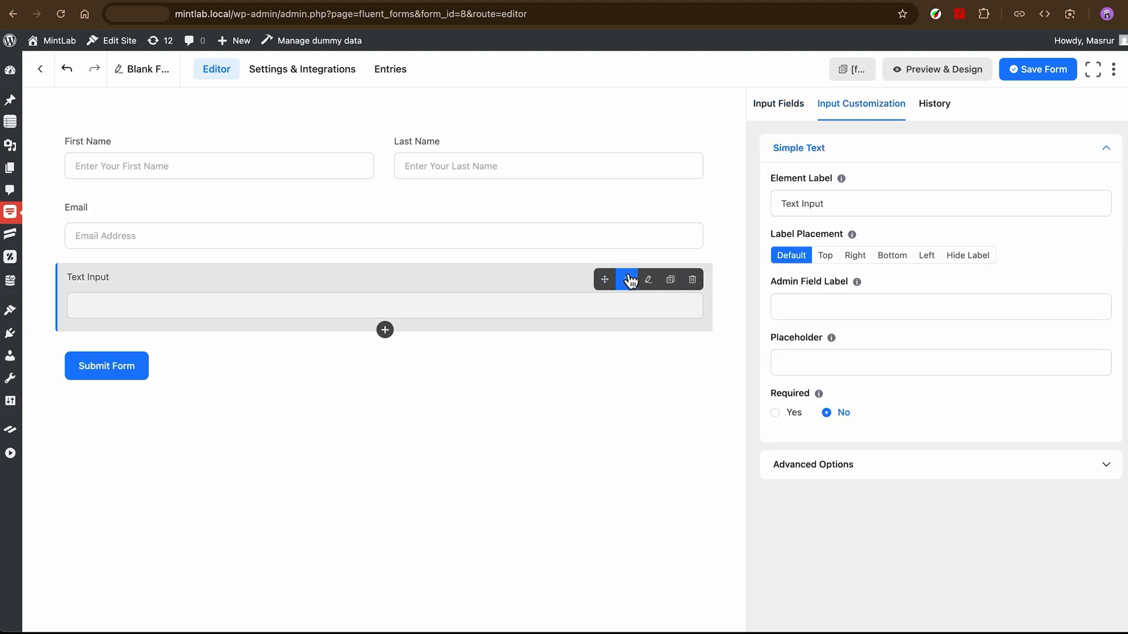
type("Messa")
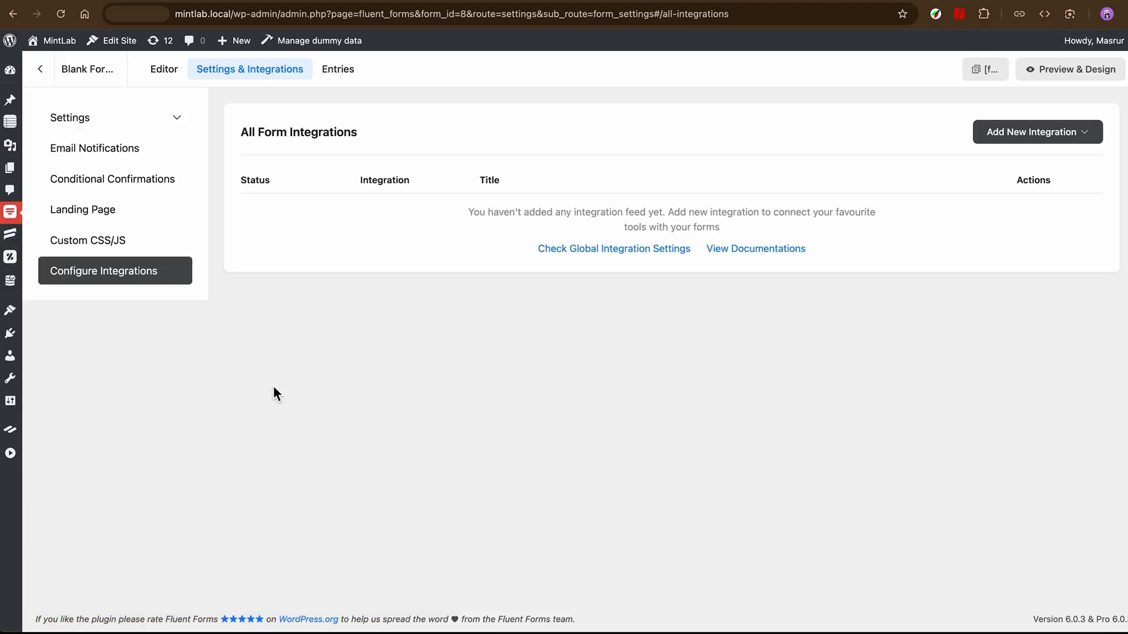
Step: Save a Brevo feed sending Email, First and Last Name to 'Your first list'
left_click(1037, 132)
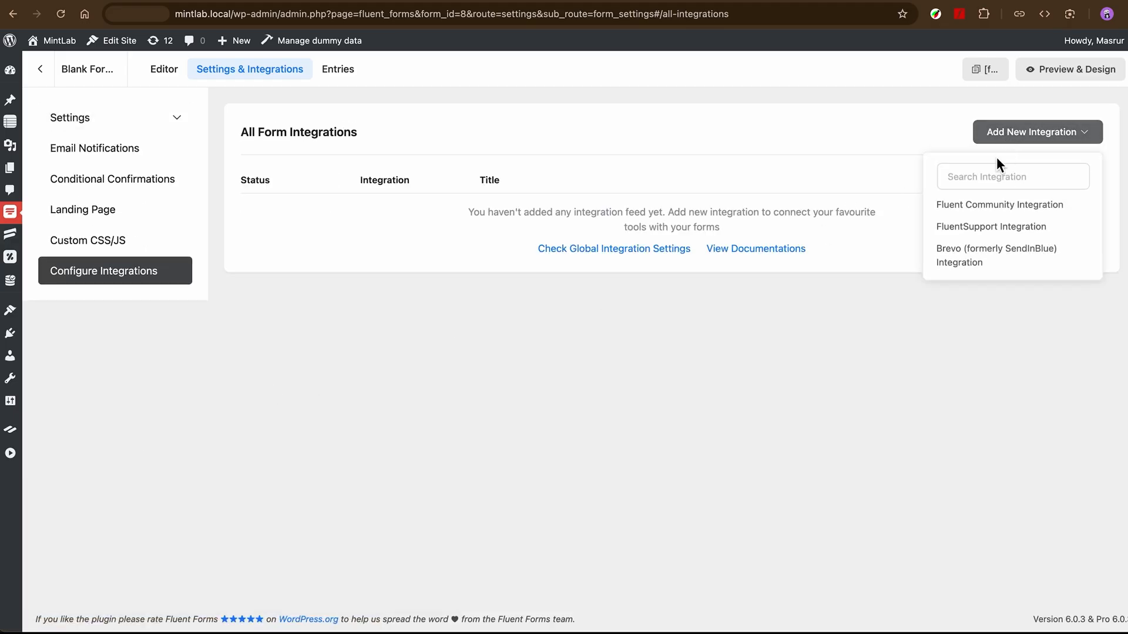
left_click(995, 255)
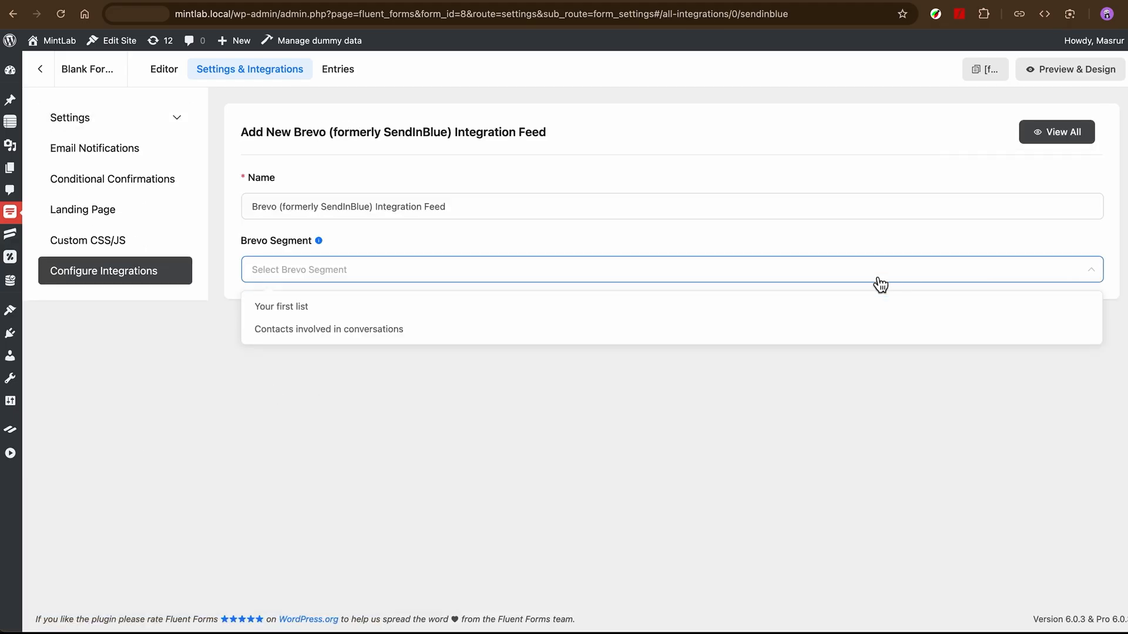
left_click(281, 306)
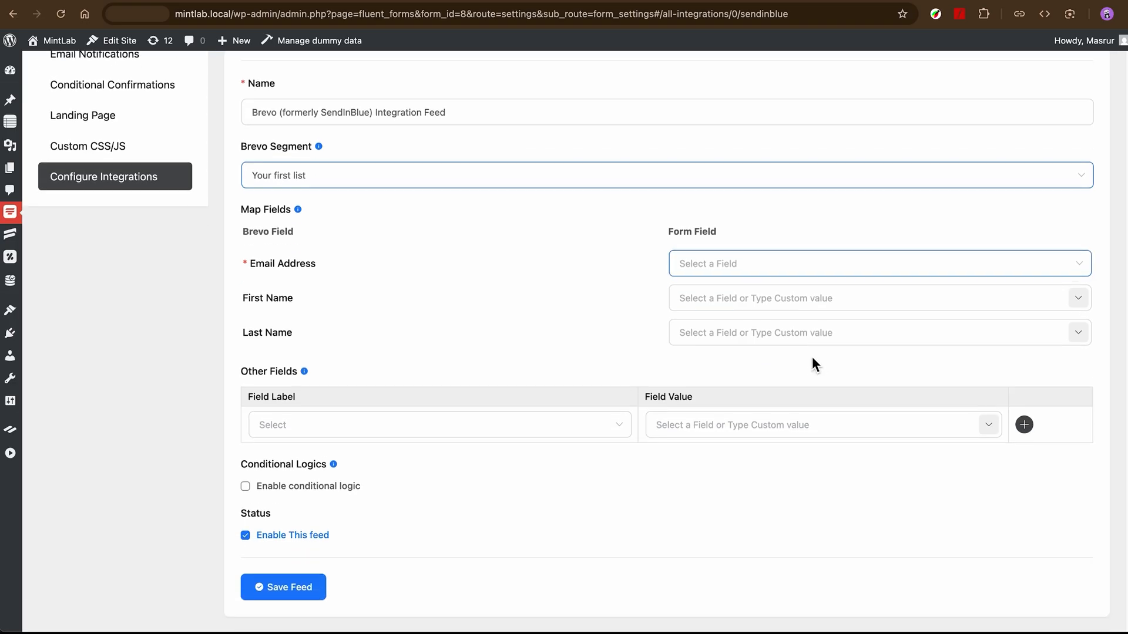
left_click(878, 263)
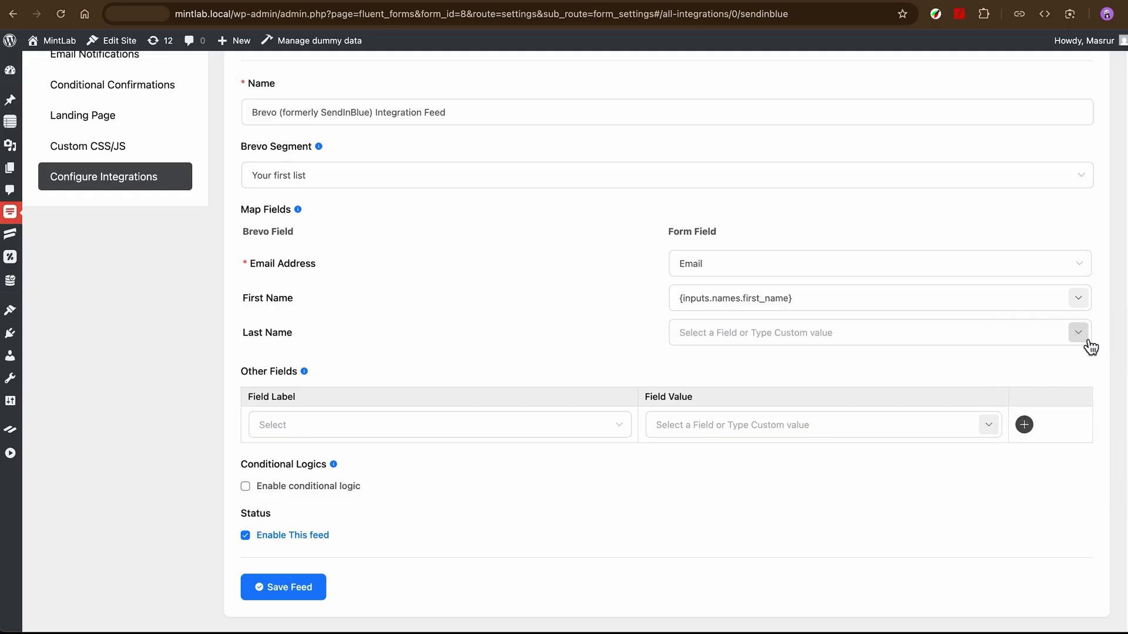
left_click(1077, 333)
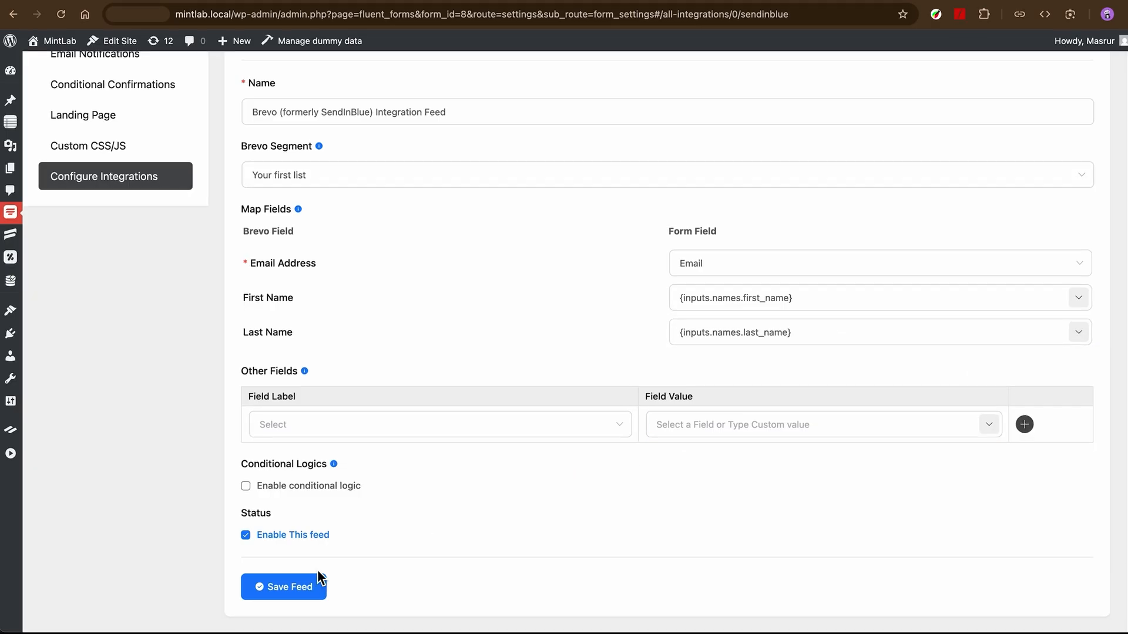
left_click(283, 586)
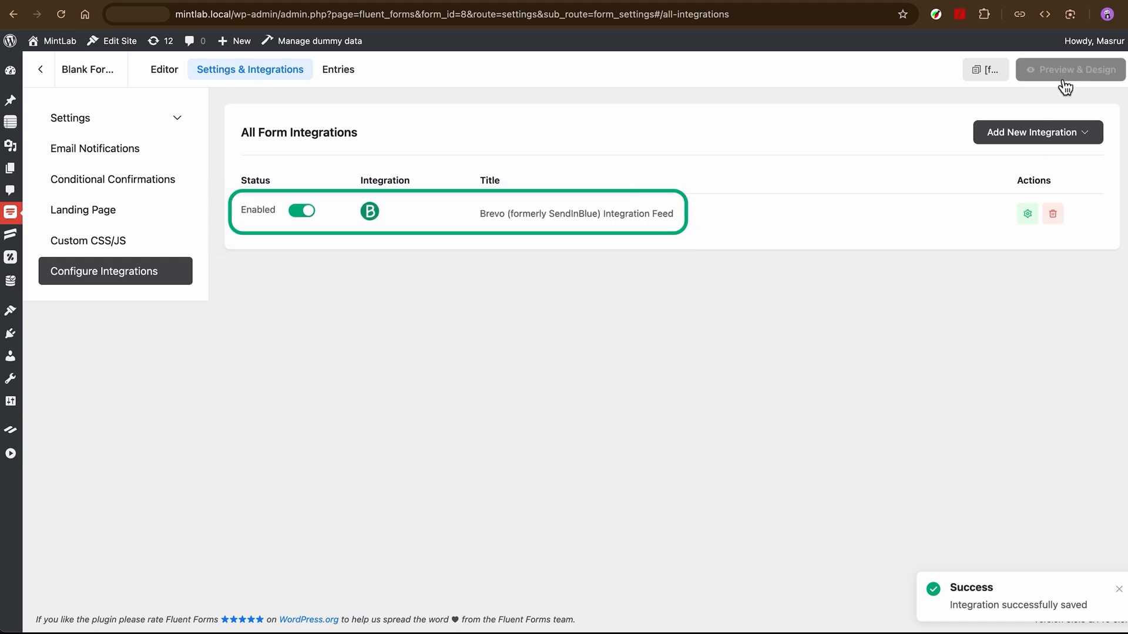
Step: Submit a test entry from the form's live preview
left_click(1071, 70)
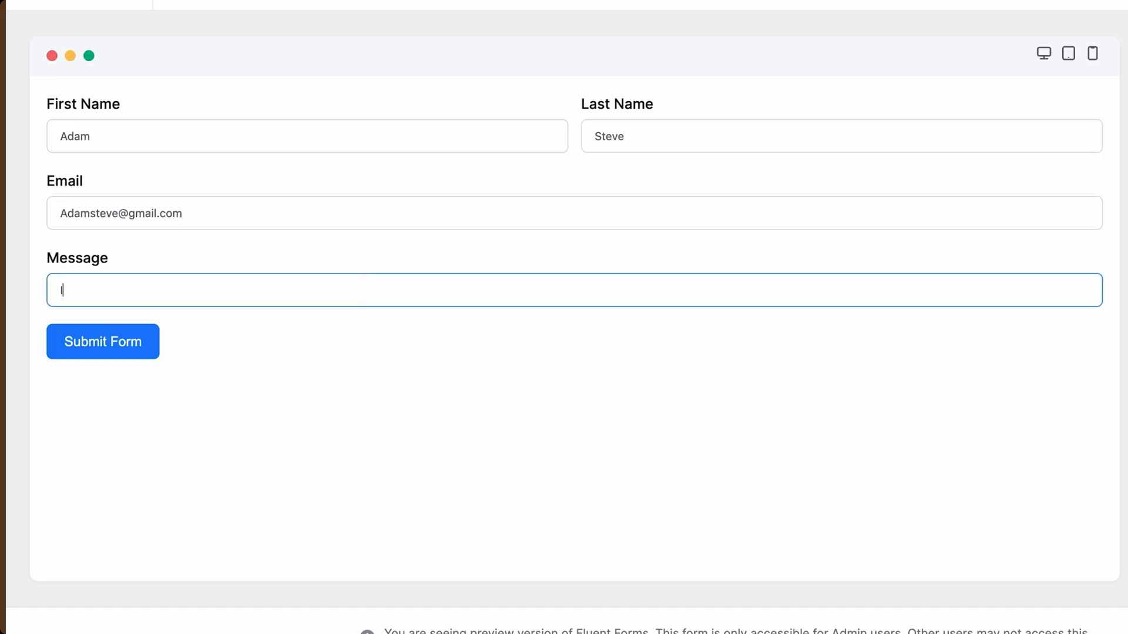
left_click(103, 341)
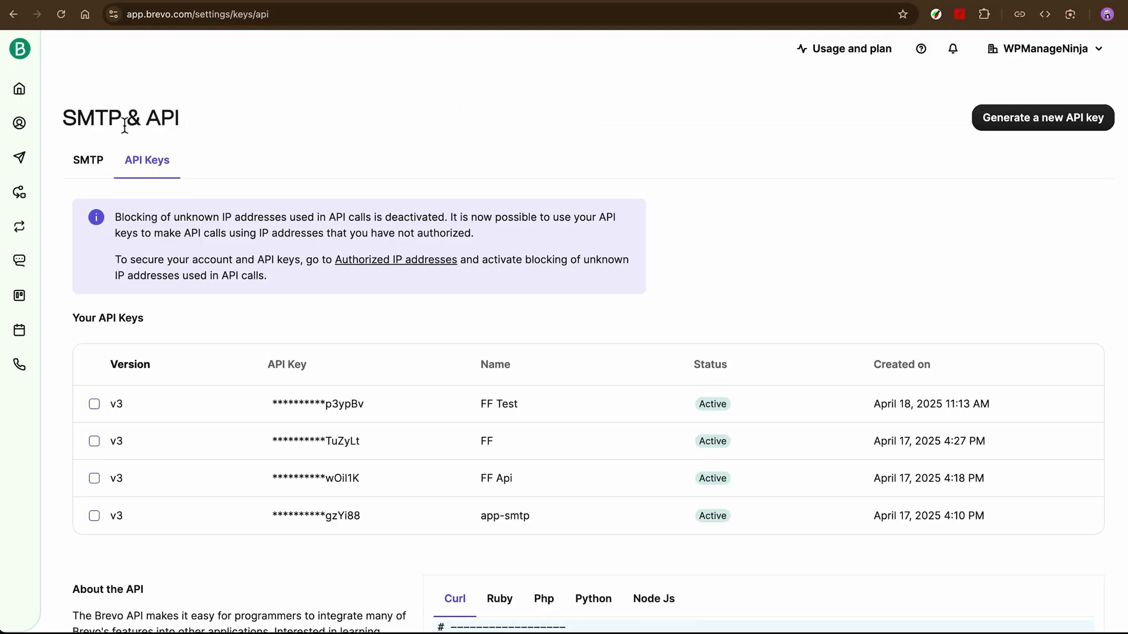
Step: View the new test contact's record in the Brevo Contacts database
left_click(56, 116)
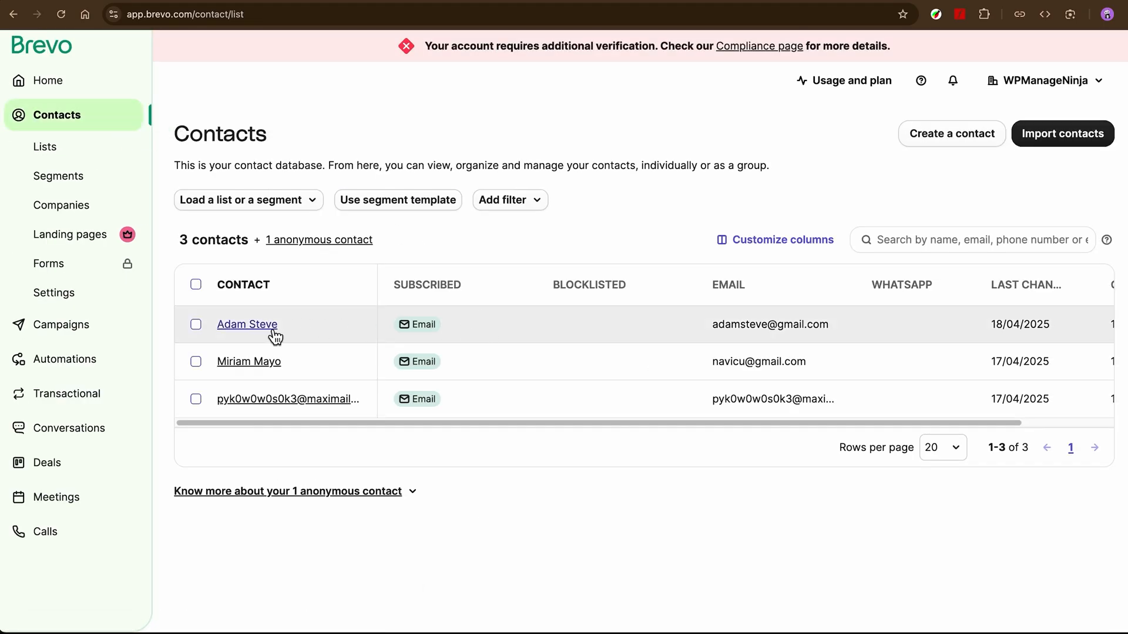
left_click(247, 324)
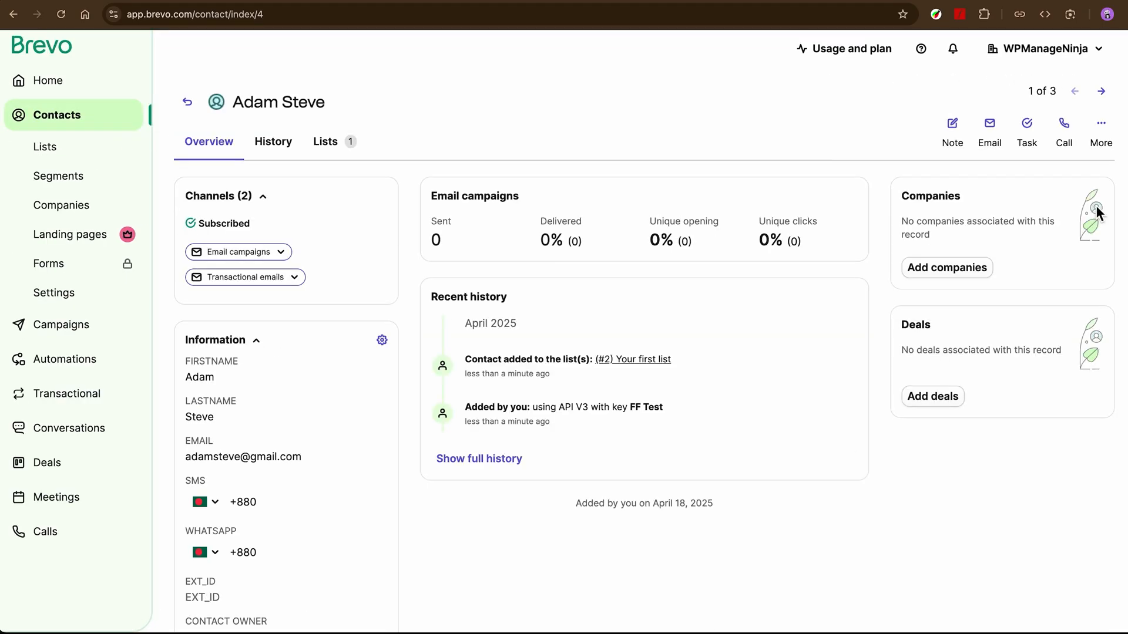